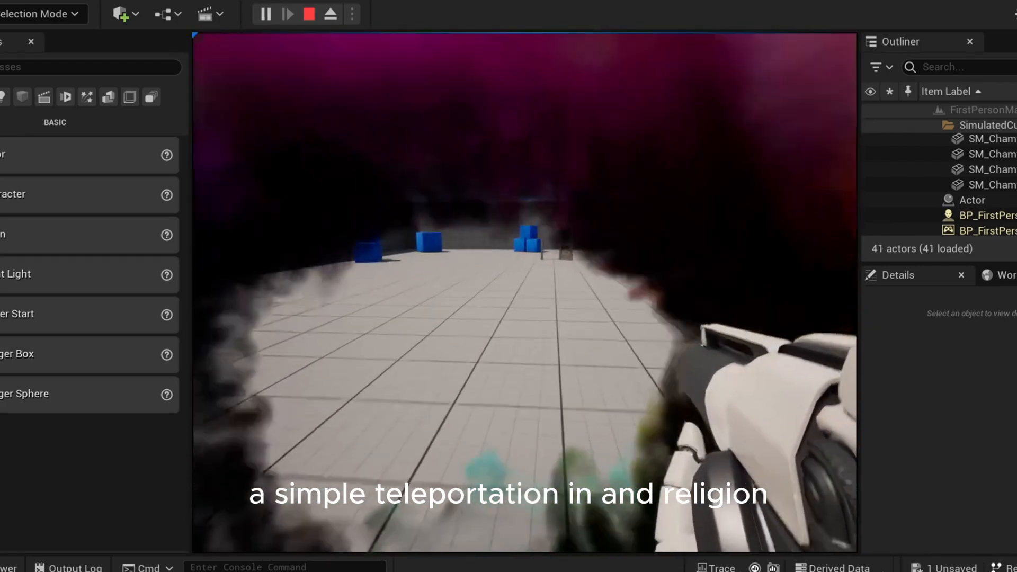
# Search the Content Browser for 'DOO' and open SM_DoorFrame in the Static Mesh Editor.
pyautogui.click(308, 14)
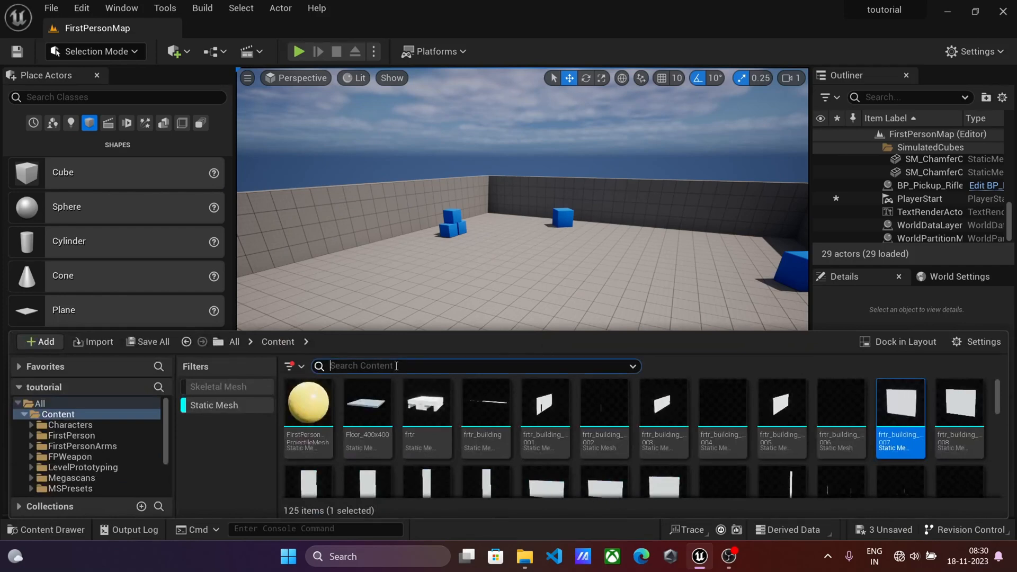
pyautogui.write('D')
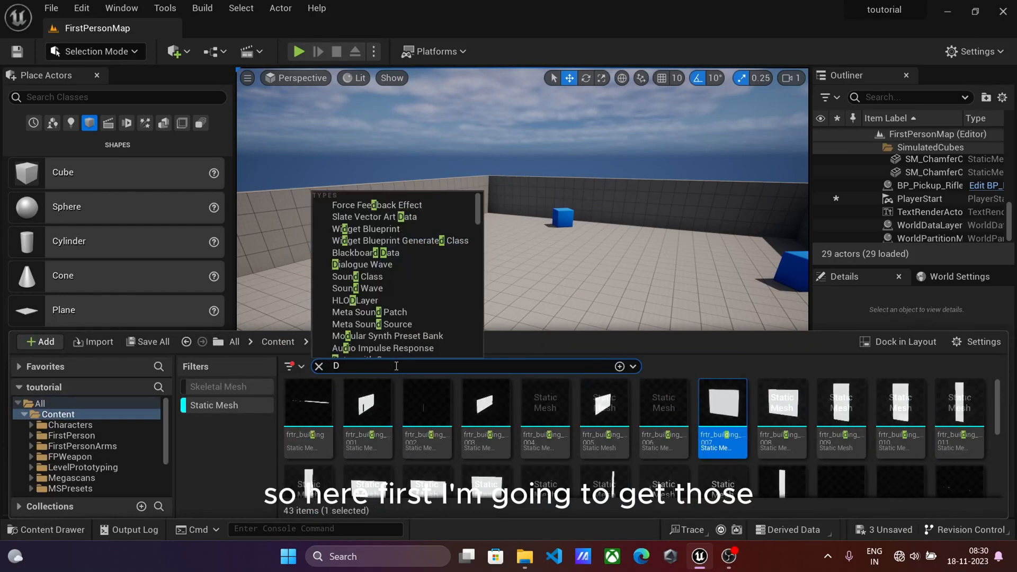
pyautogui.write('OO')
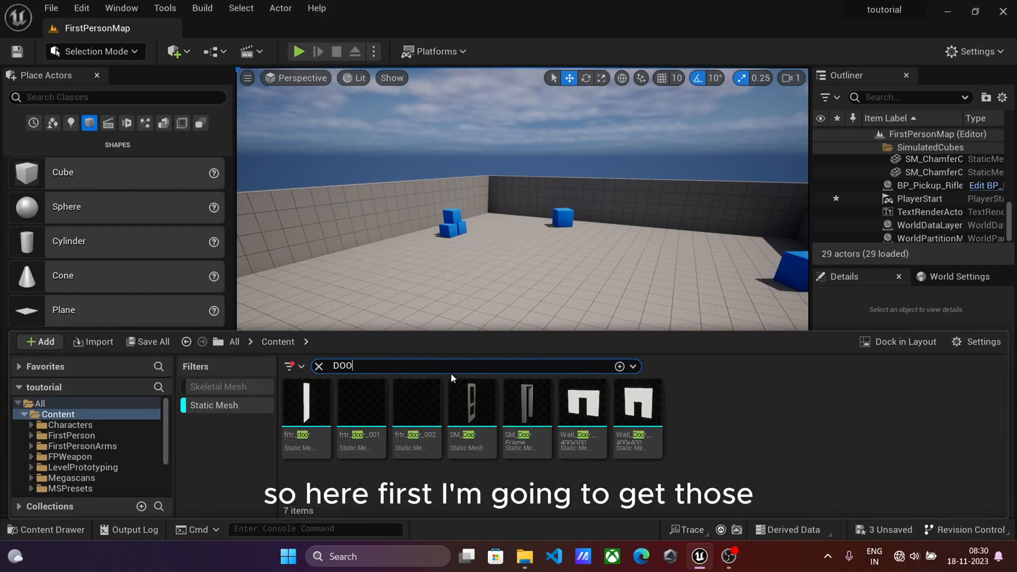
pyautogui.click(525, 403)
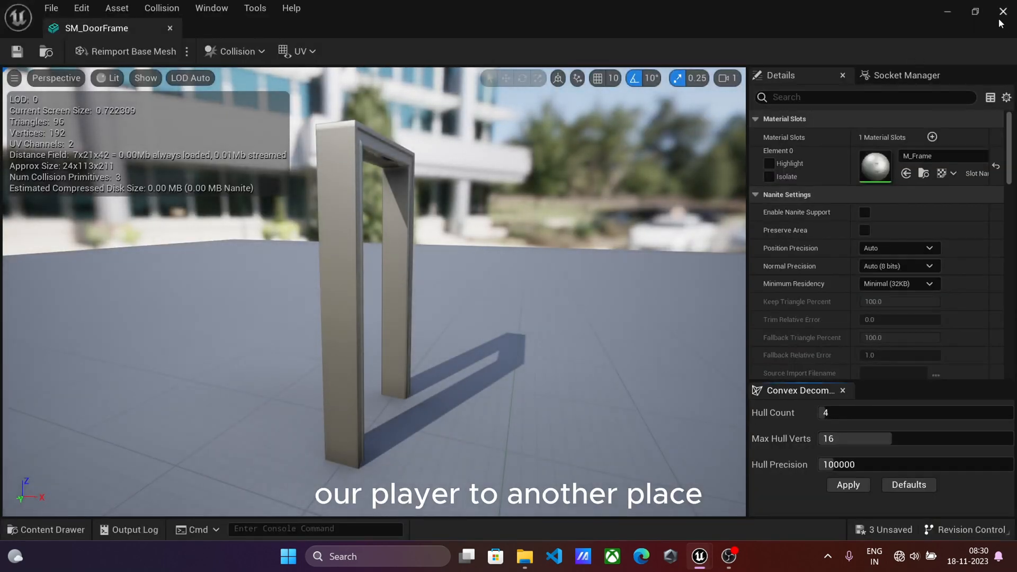
# Remove all collision from the door frame mesh via the Collision menu.
pyautogui.click(236, 50)
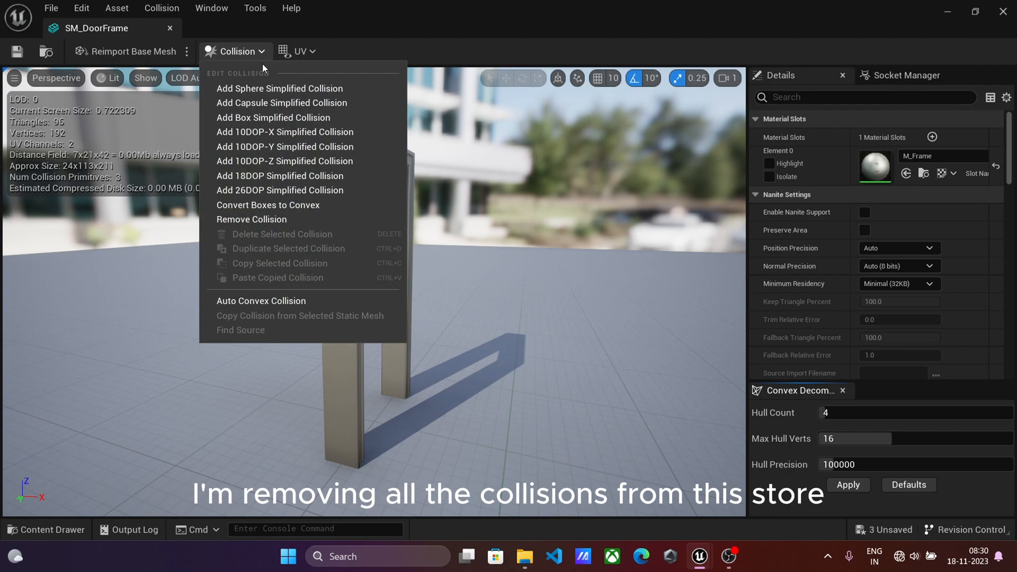
pyautogui.click(252, 220)
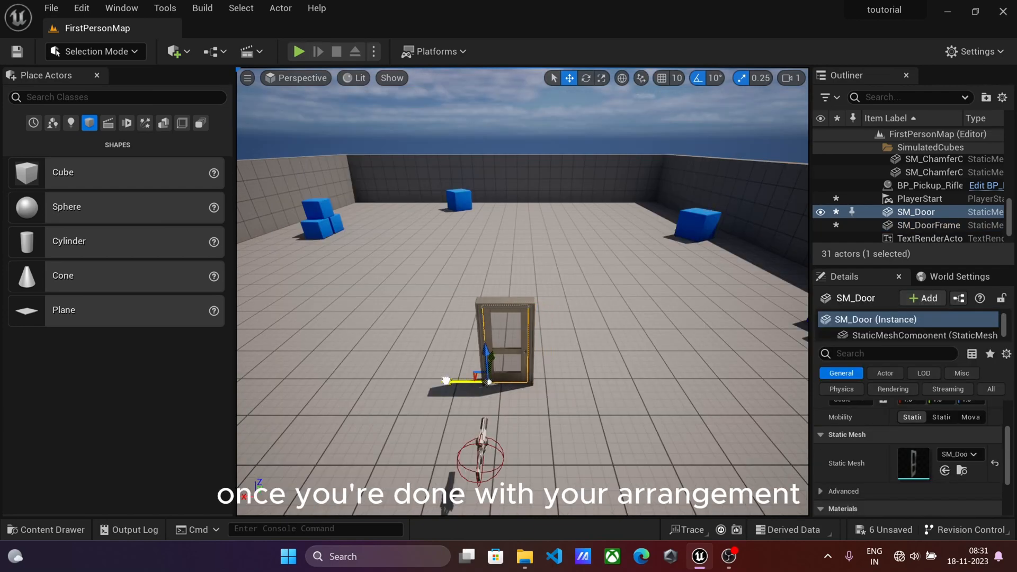
# Rotate the placed door partly open, then show the Basic actor types in Place Actors.
pyautogui.click(585, 78)
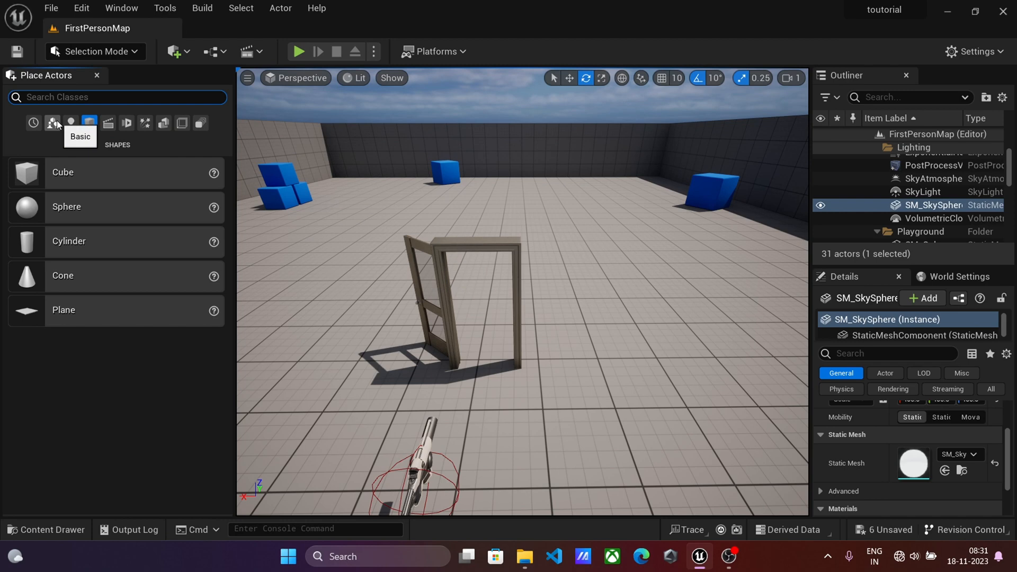
pyautogui.click(53, 123)
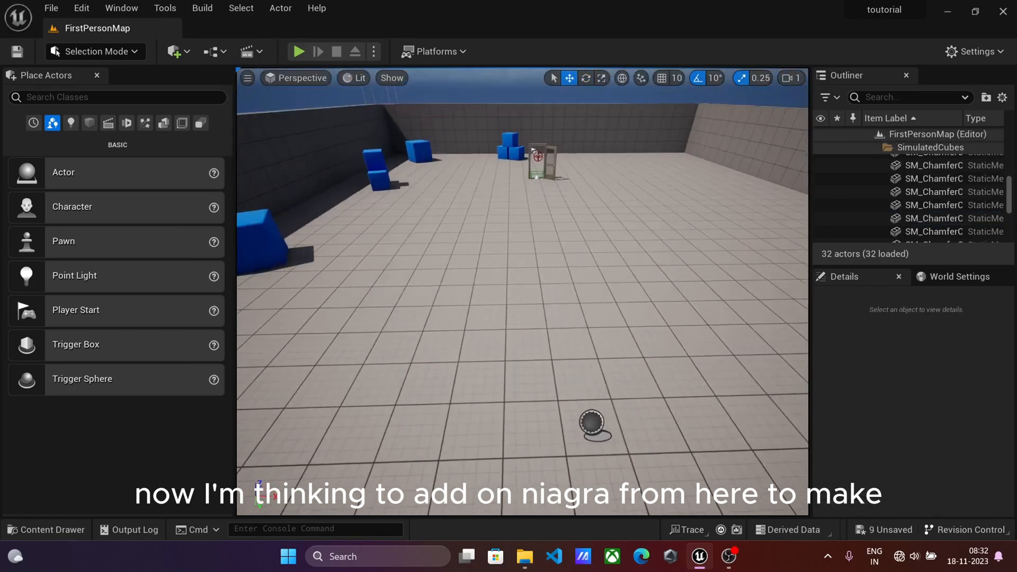
# Create a new Niagara system from the Grid 3D Gas Colored Smoke template.
pyautogui.click(39, 342)
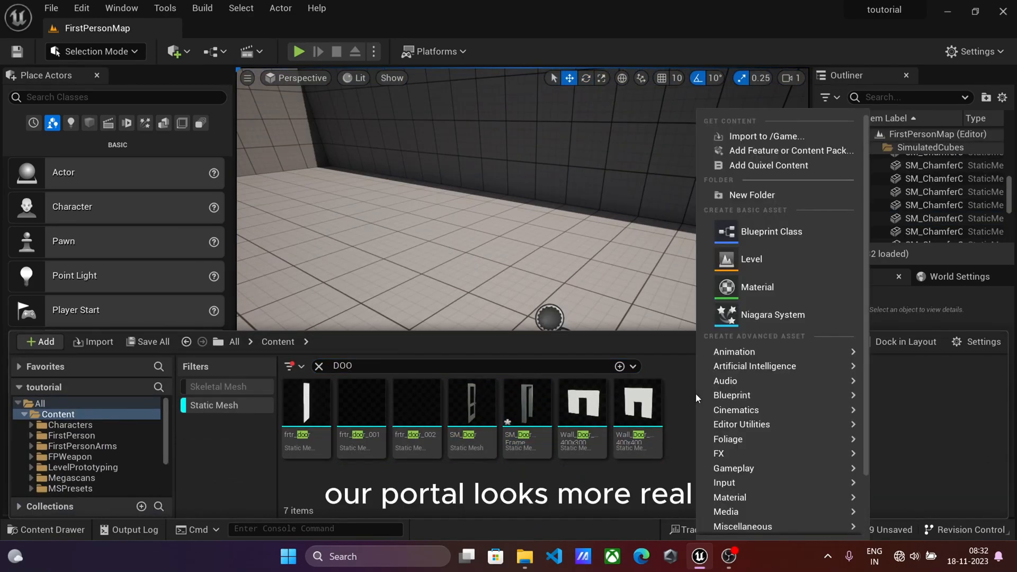
pyautogui.click(773, 315)
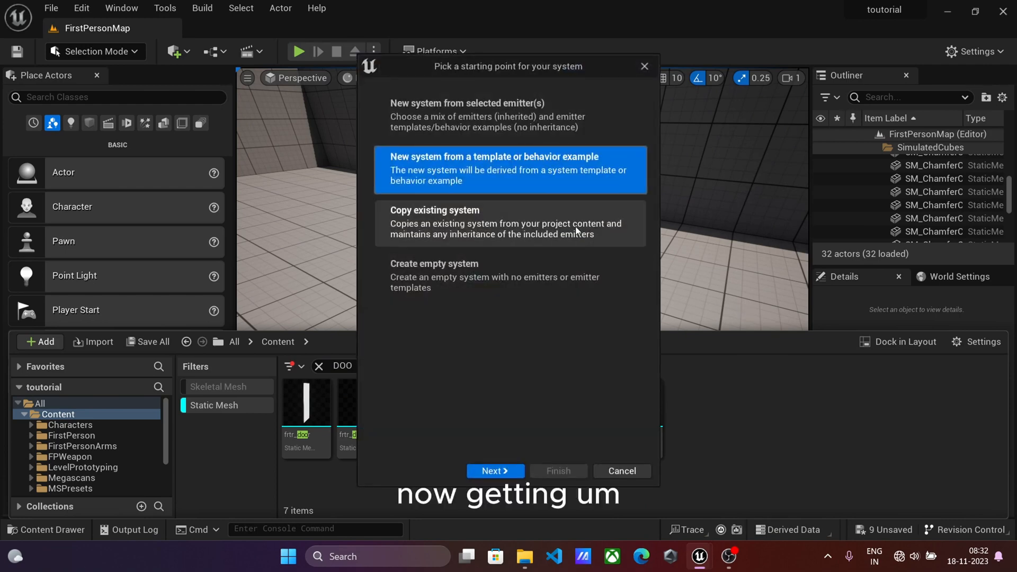
pyautogui.click(495, 471)
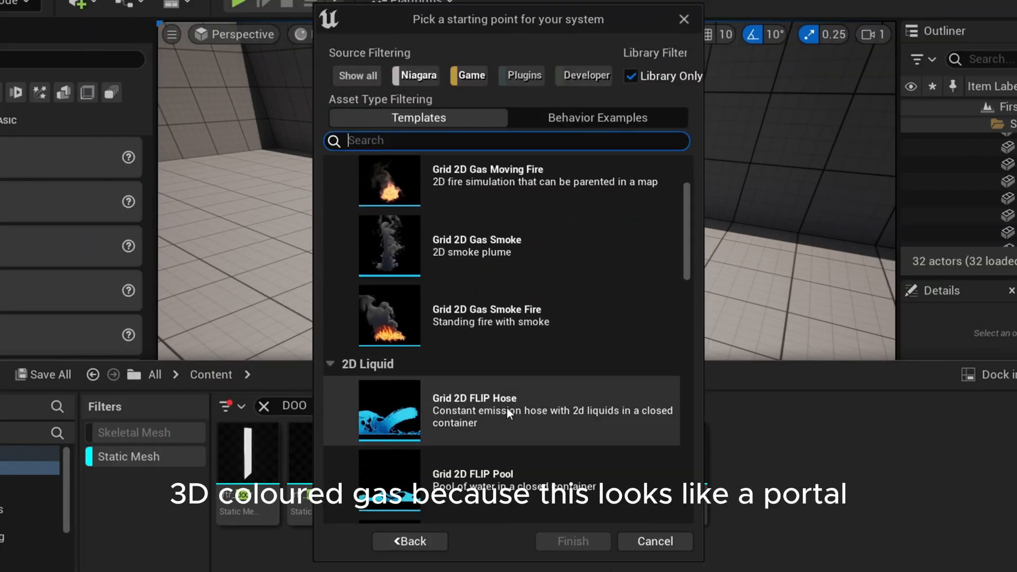
pyautogui.click(495, 290)
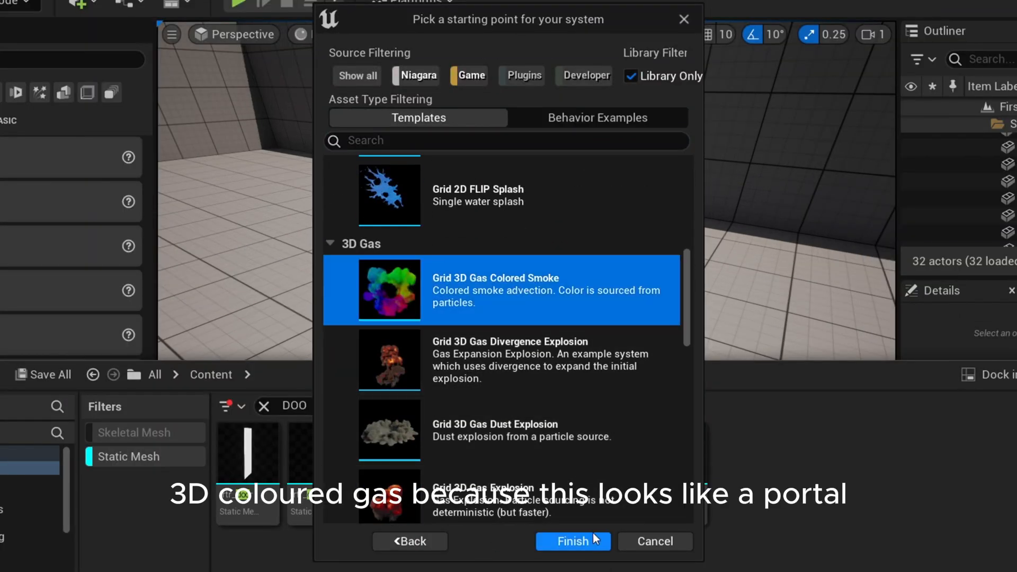
pyautogui.click(572, 541)
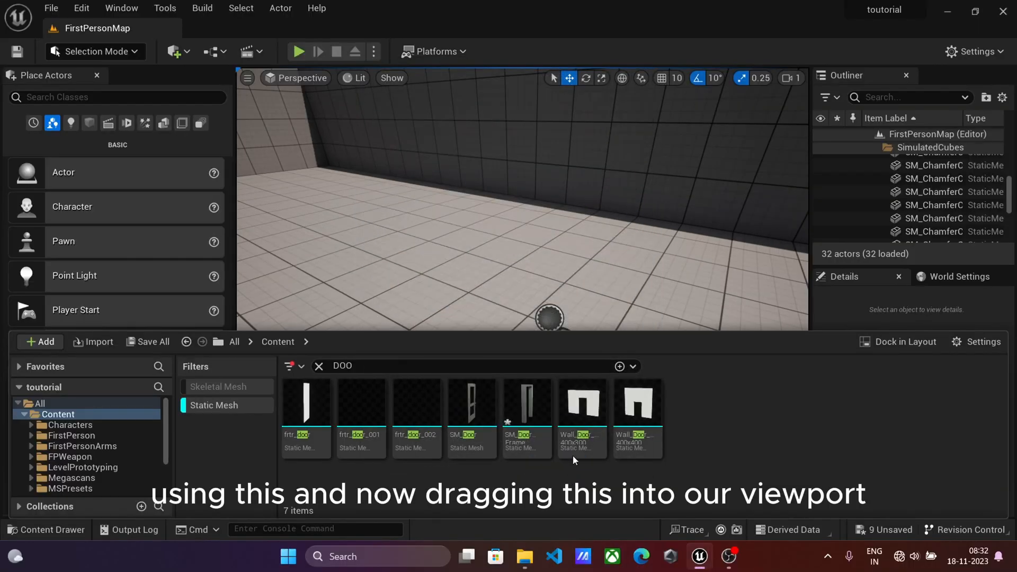
# Place the coloured smoke Niagara system and a Trigger Box in the doorway.
pyautogui.click(470, 402)
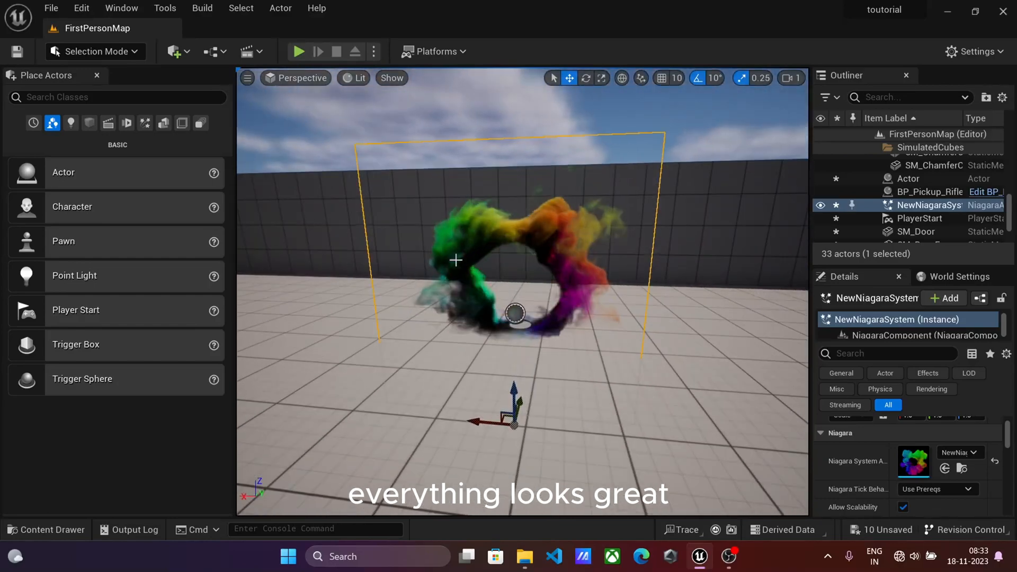
pyautogui.click(908, 178)
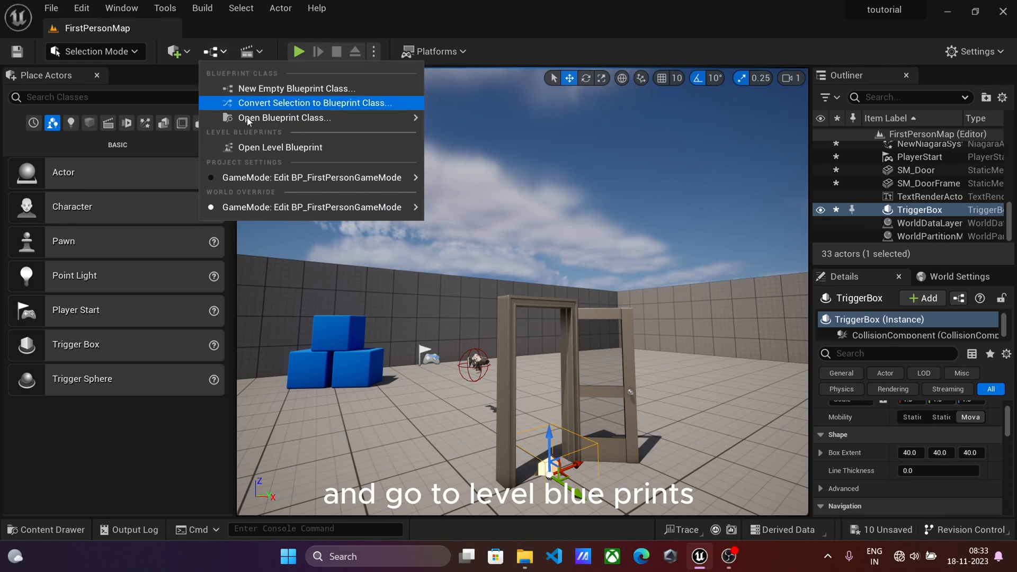
# Add an On Actor Begin Overlap event for the Trigger Box in the Level Blueprint graph.
pyautogui.click(280, 147)
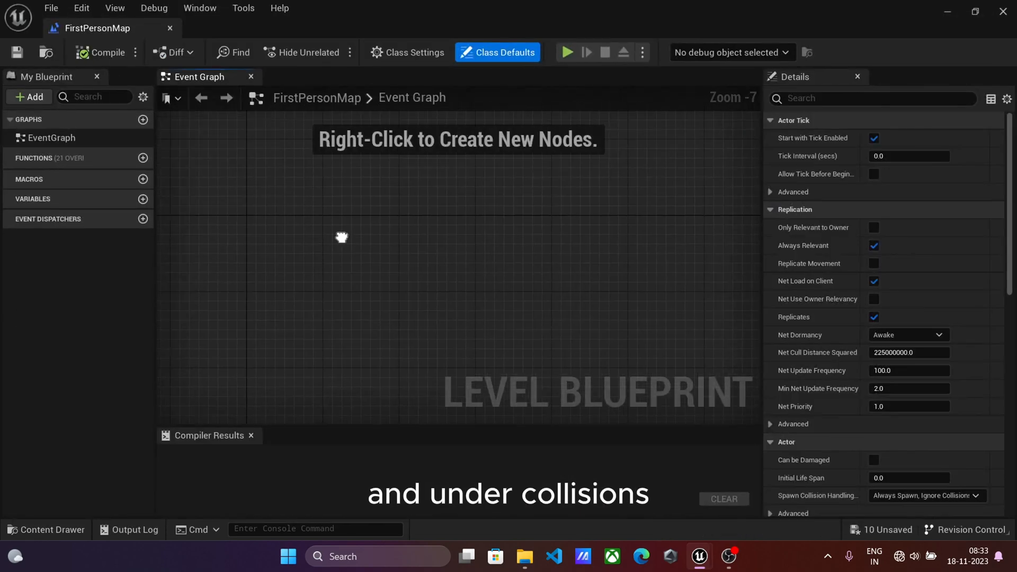
pyautogui.rightClick(341, 237)
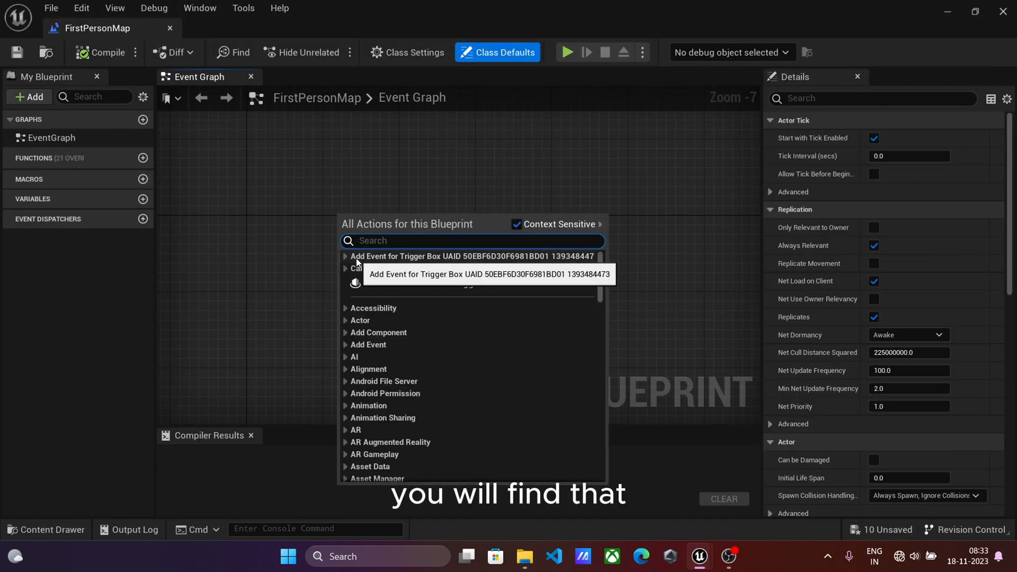
pyautogui.click(469, 257)
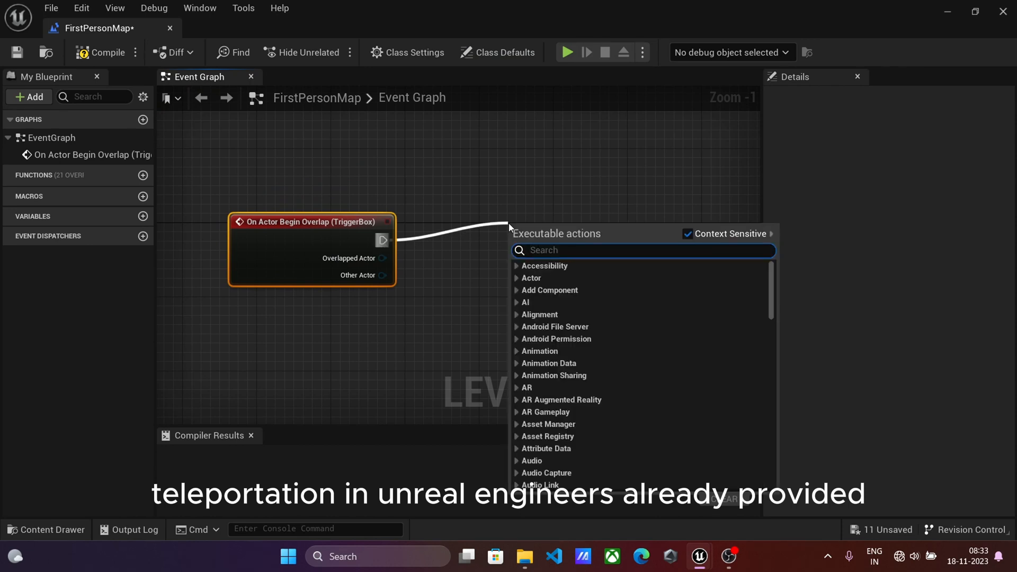
# Wire a Teleport node after the overlap event with Get Player Character as its target.
pyautogui.write('TELE')
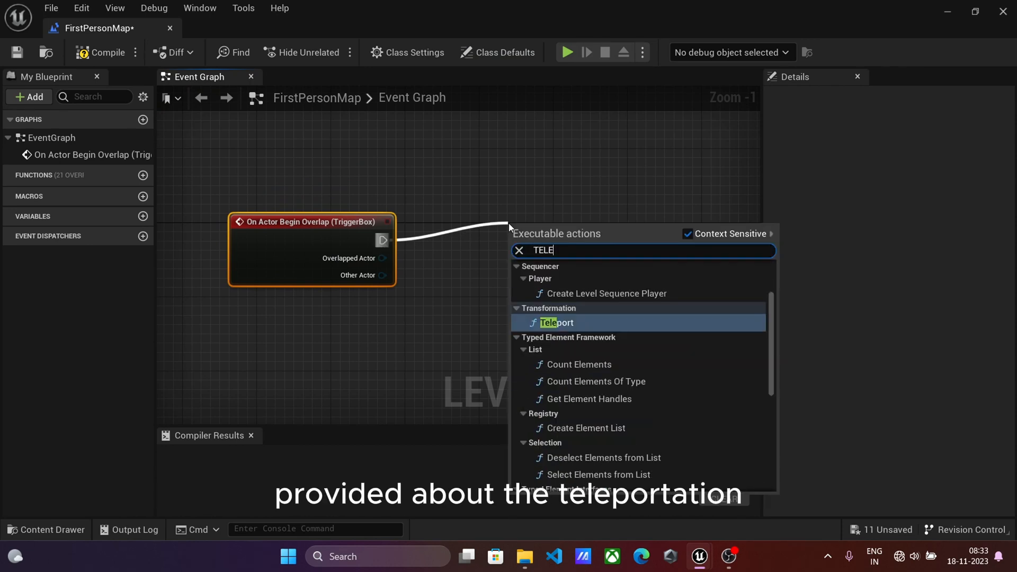
pyautogui.click(554, 322)
pyautogui.write('G')
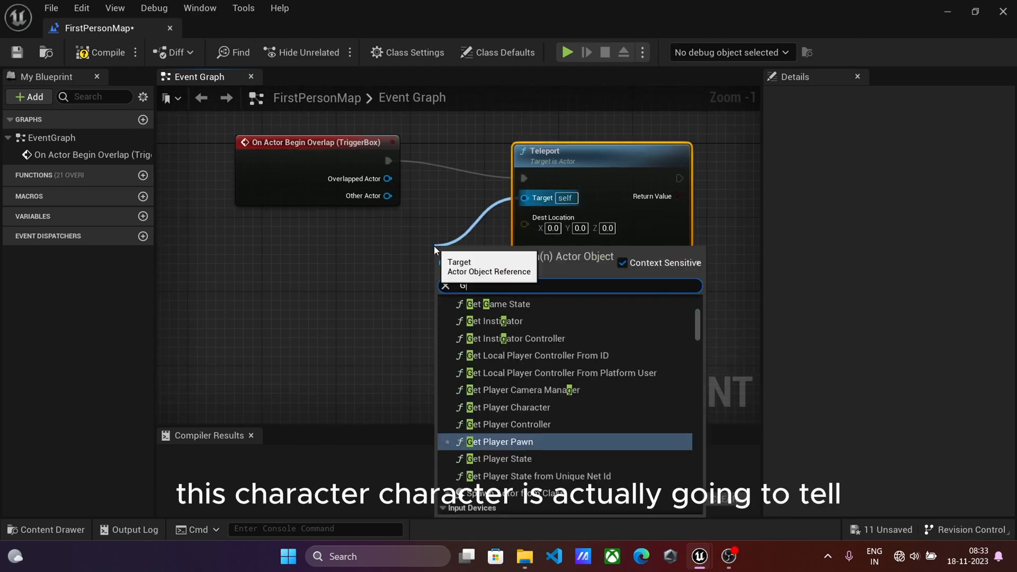
pyautogui.click(513, 407)
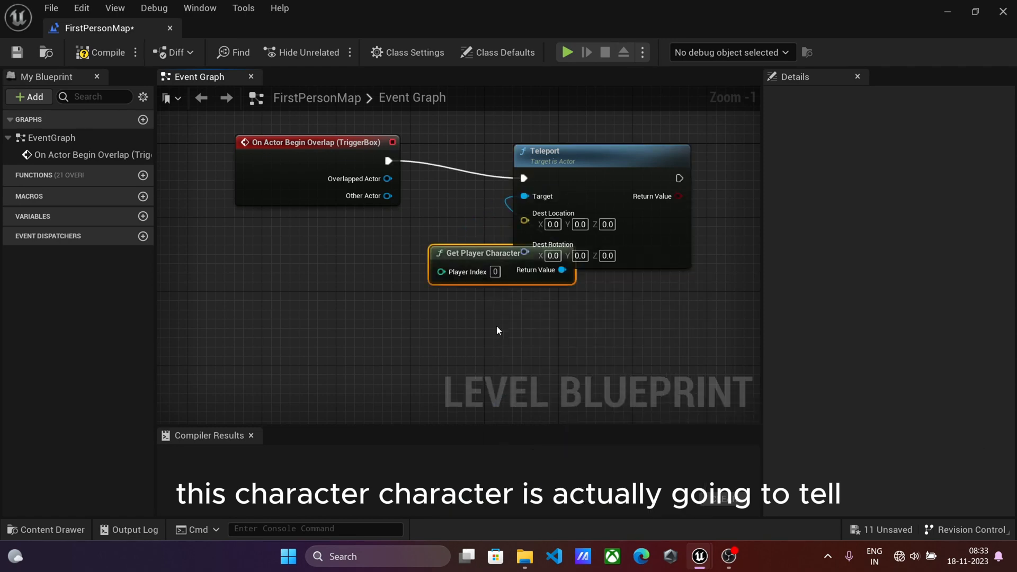
pyautogui.moveTo(289, 252)
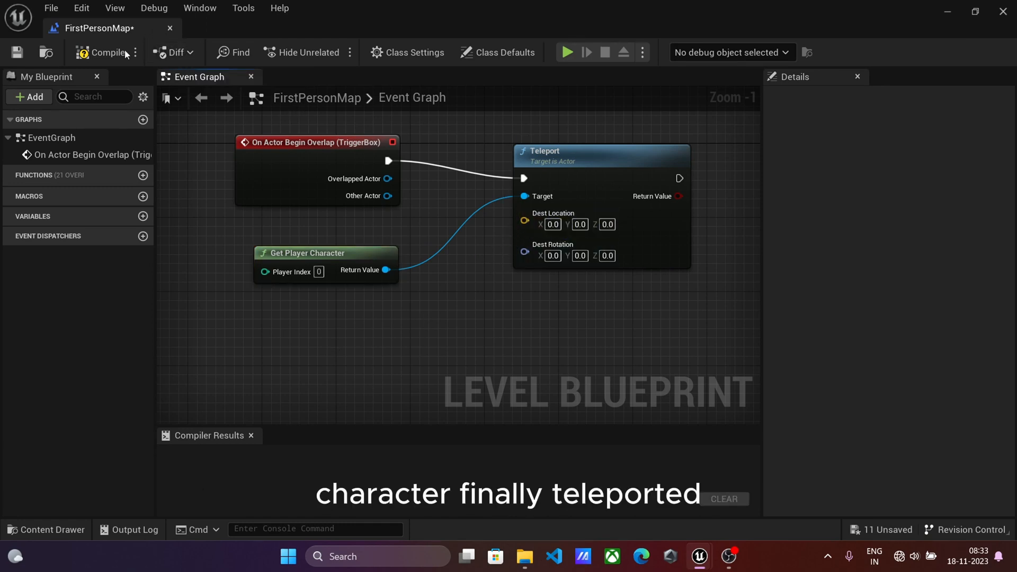
# Compile, then feed the Actor's Get Actor Location into Teleport's Dest Location.
pyautogui.click(104, 53)
pyautogui.write('GE')
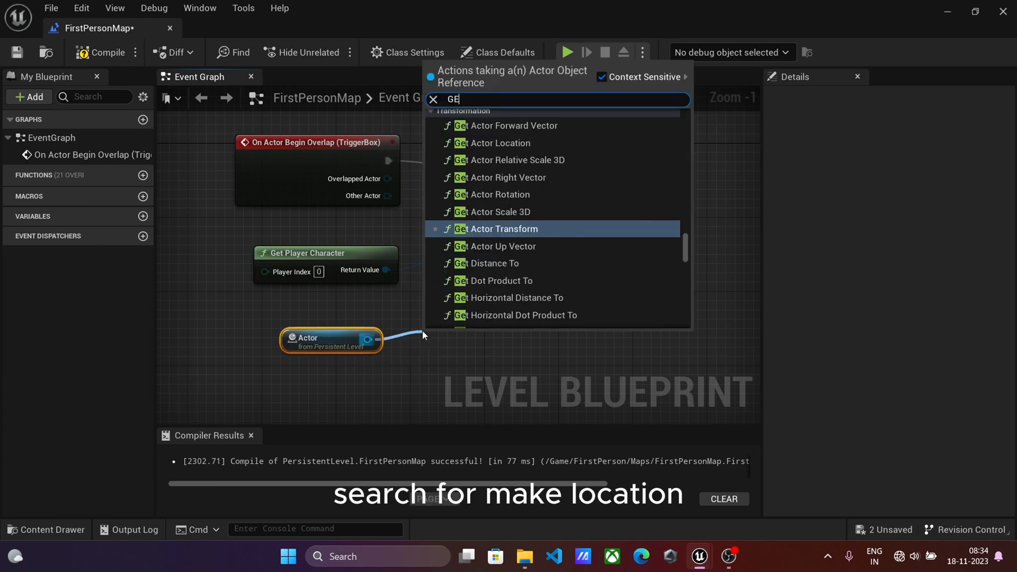
pyautogui.click(499, 143)
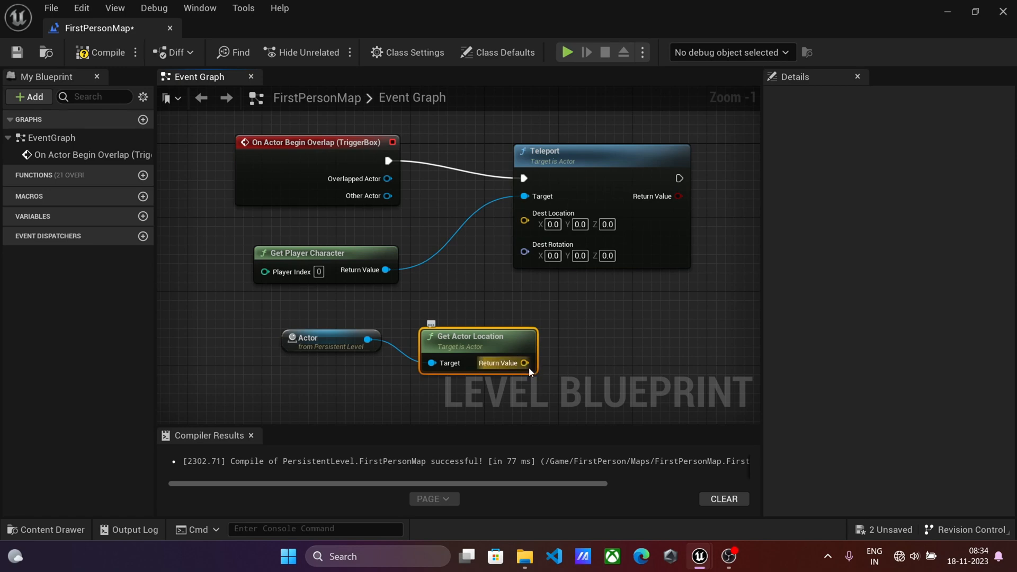
pyautogui.click(136, 53)
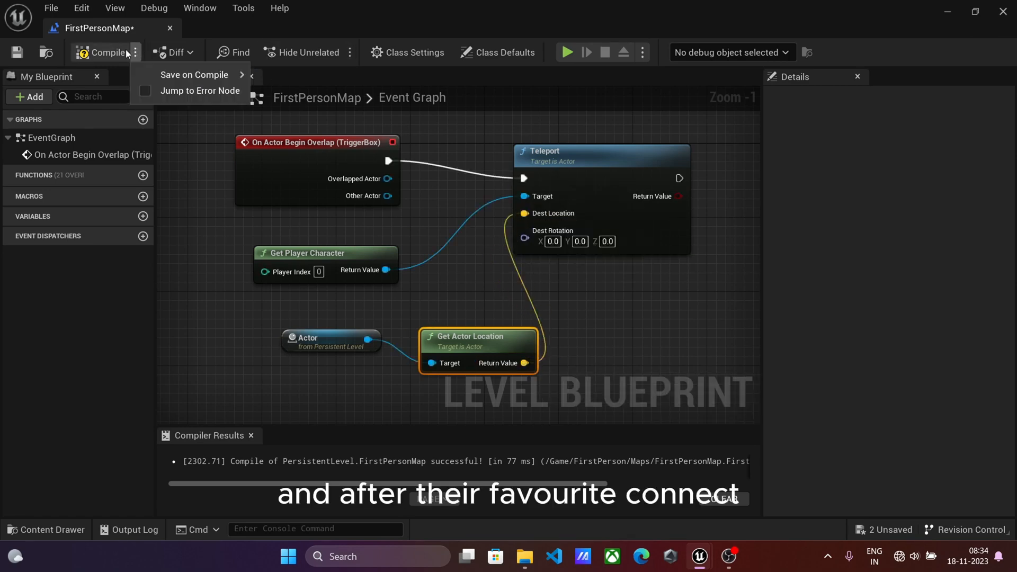